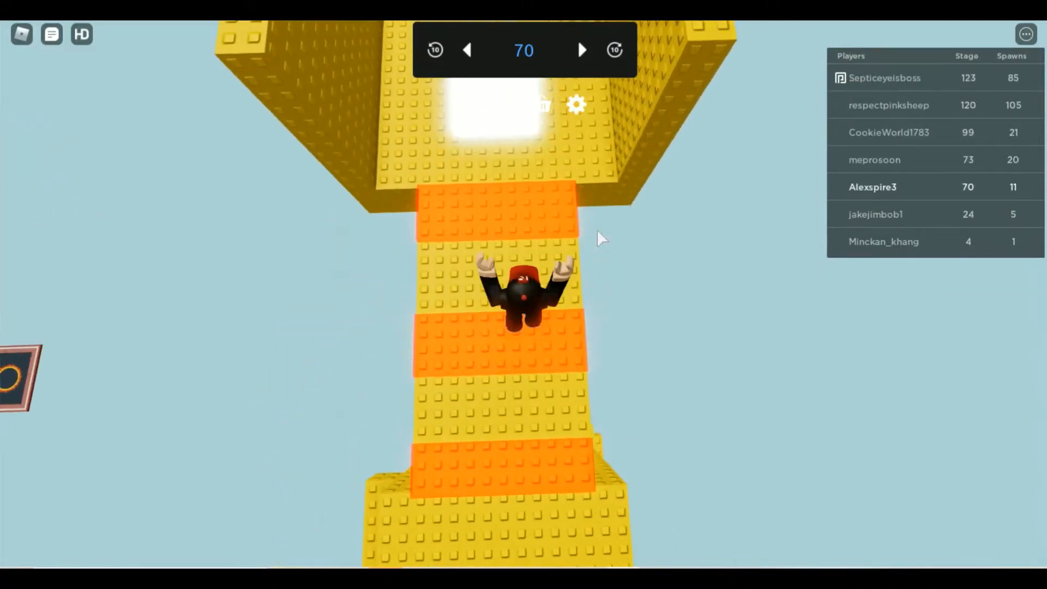
Advance the character across the yellow and orange blocks through checkpoints 70 to 74
left_click(581, 50)
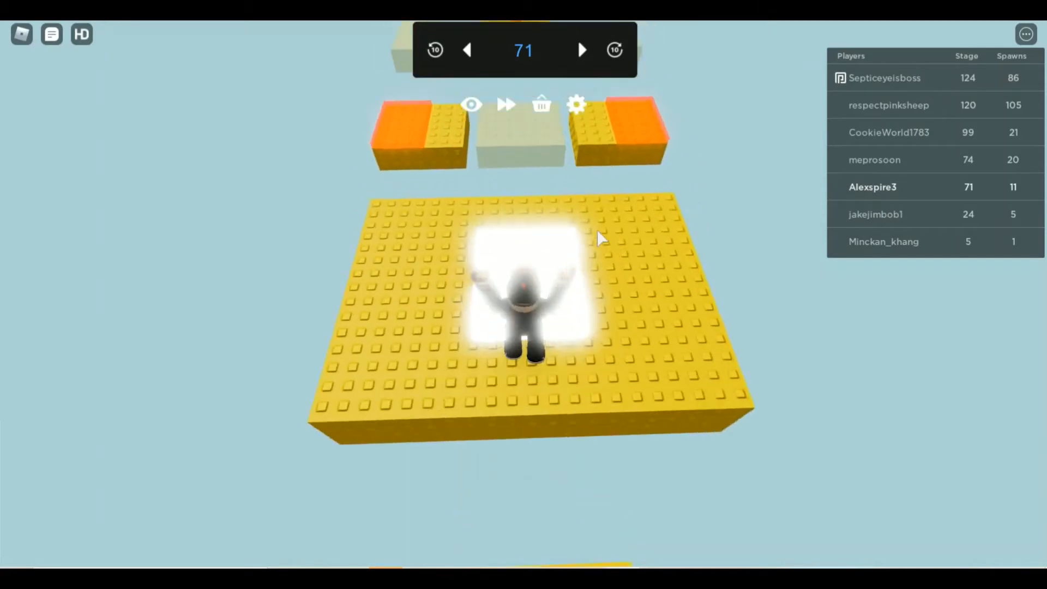
left_click(580, 50)
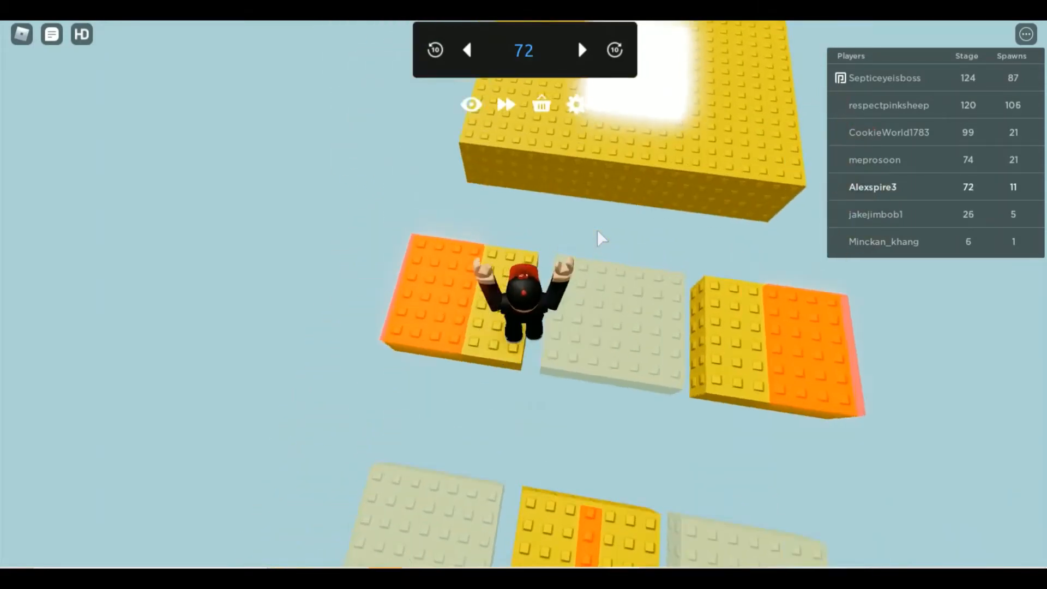
left_click(581, 49)
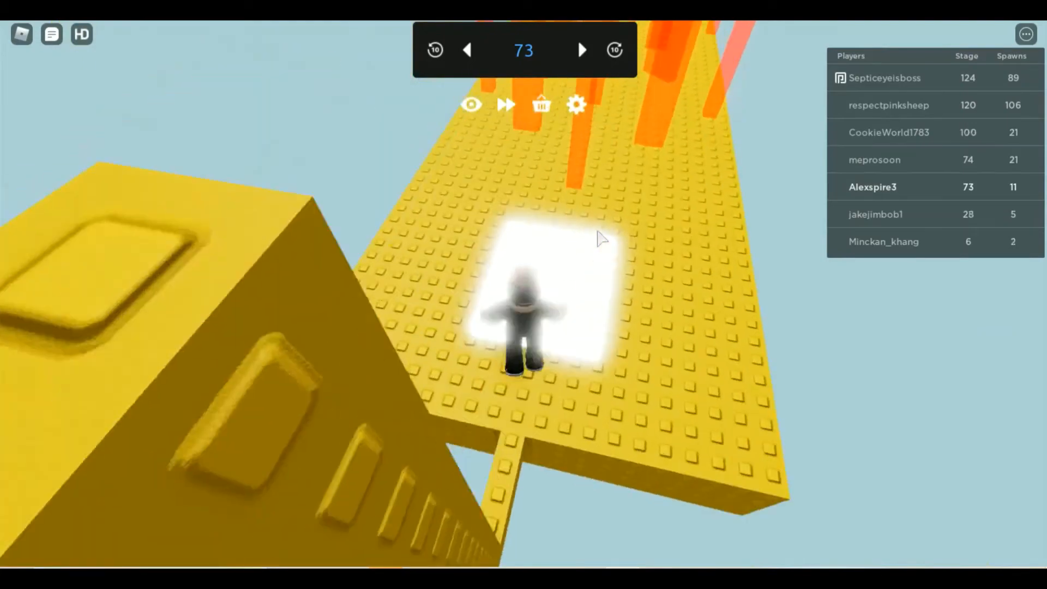
left_click(581, 49)
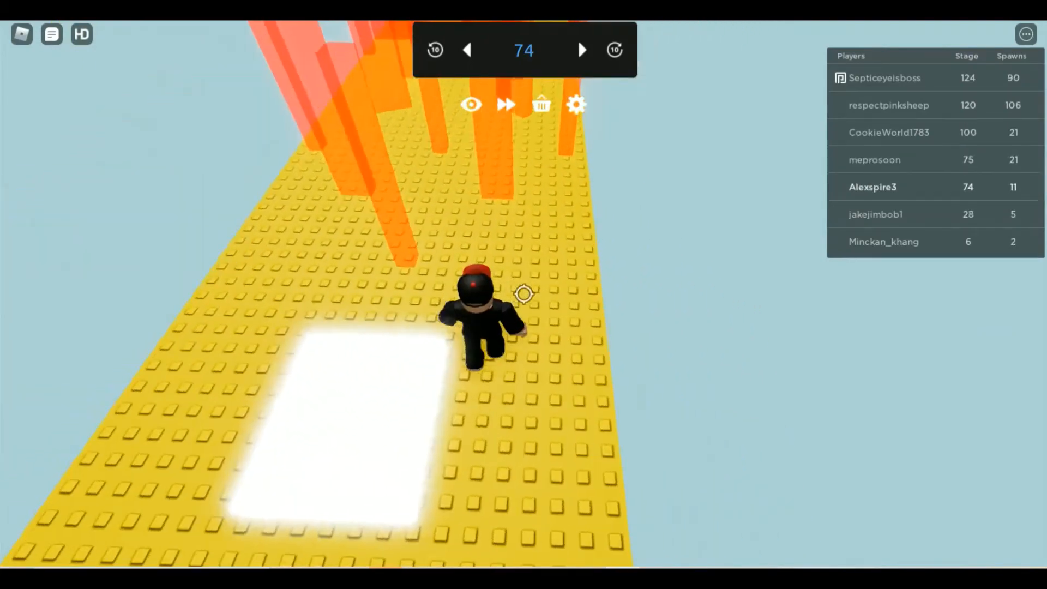